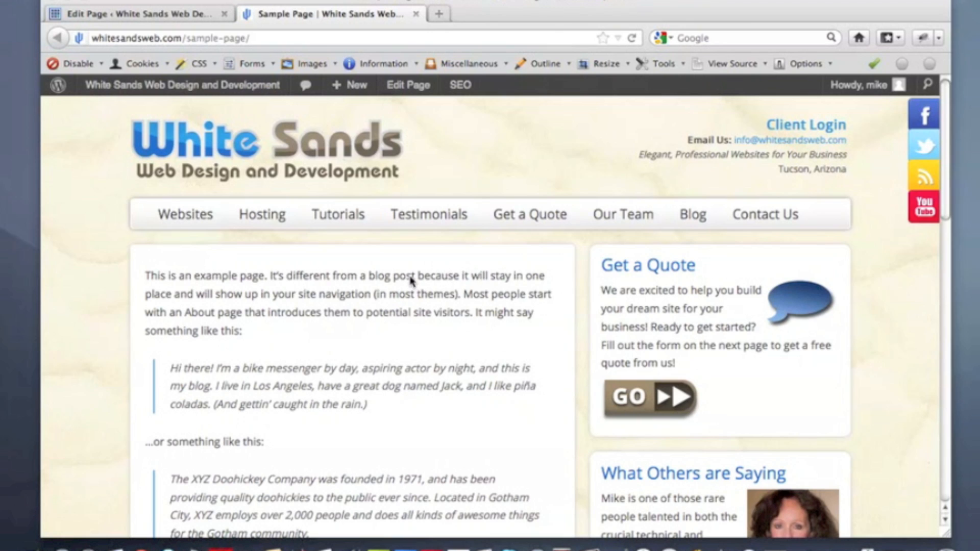
Step: Scroll through the Sample Page editor's SEO, revisions and custom settings panels looking for a Discussion box
scroll("down", 3)
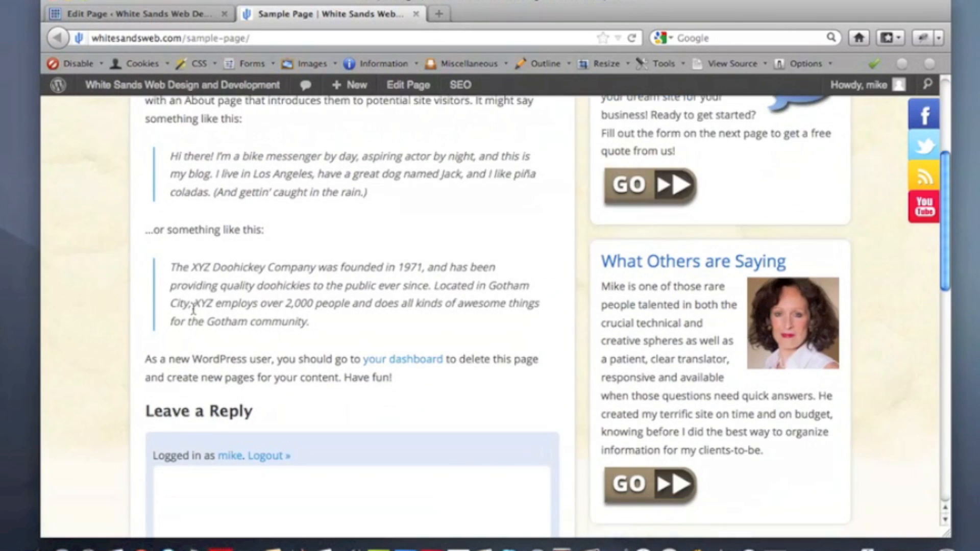
scroll("down", 3)
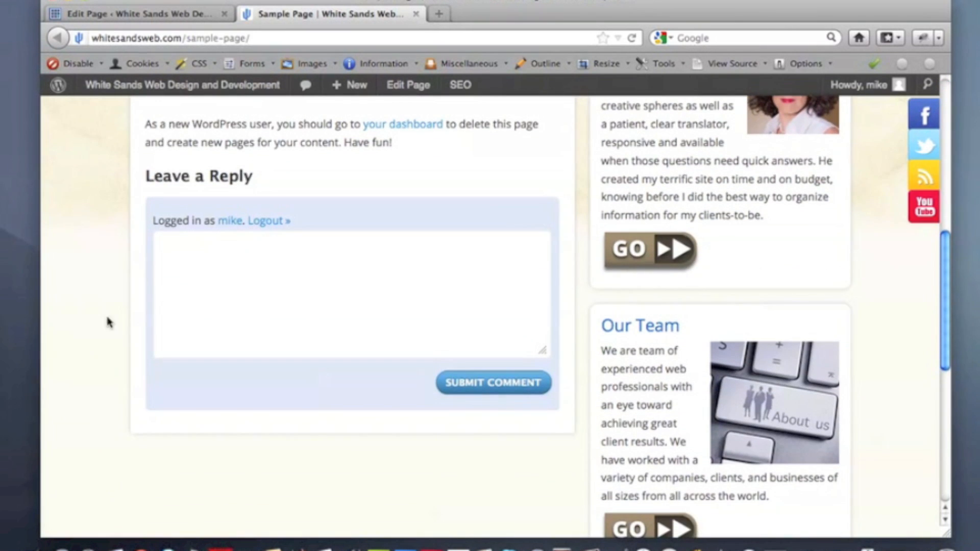
mouse_move(88, 325)
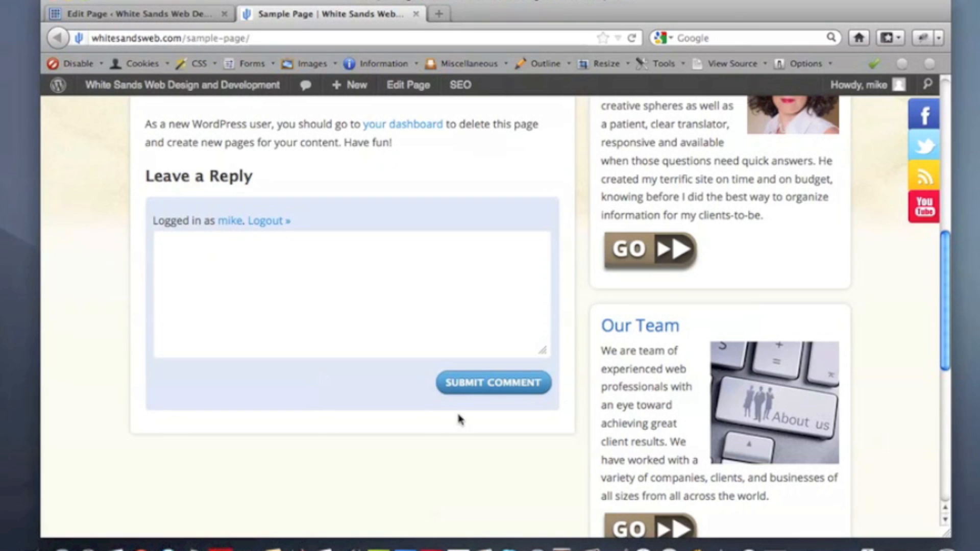
mouse_move(575, 166)
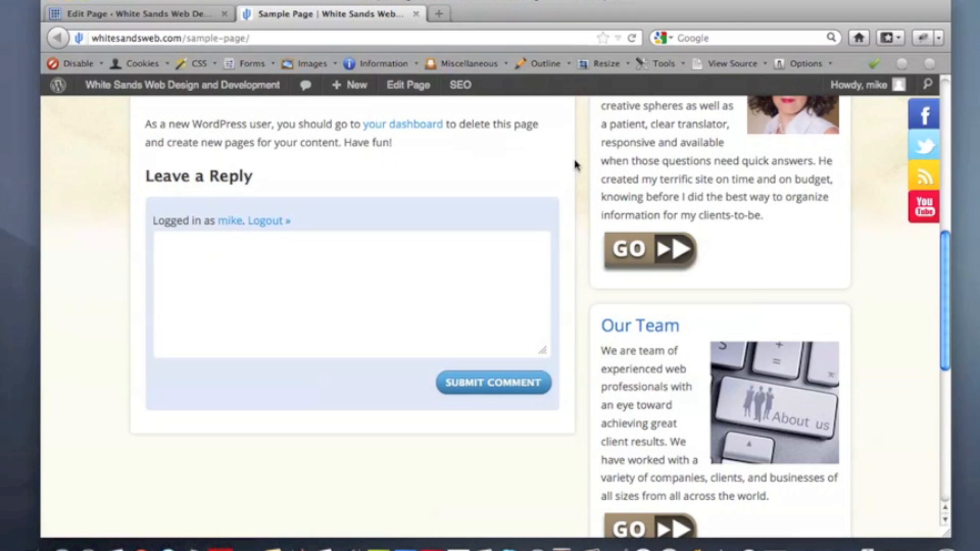
mouse_move(67, 371)
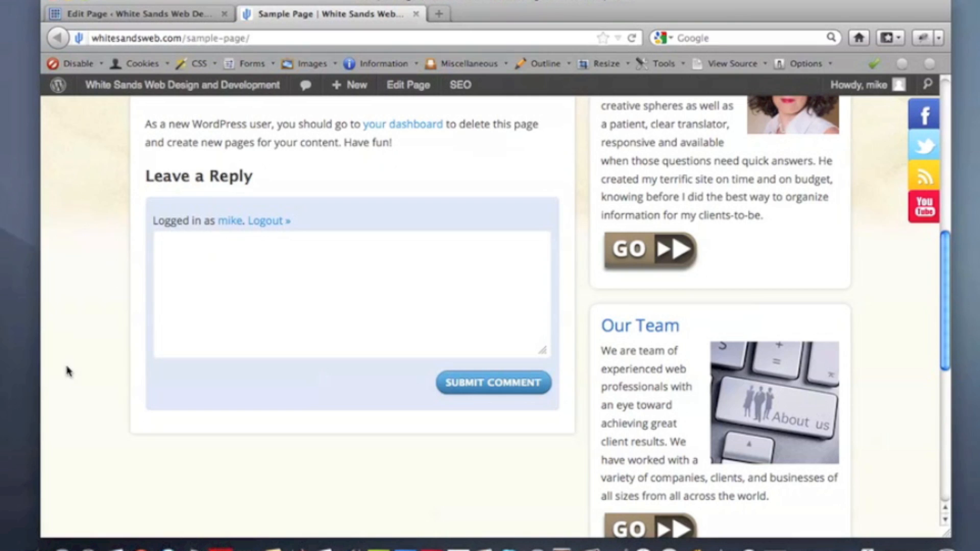
mouse_move(562, 190)
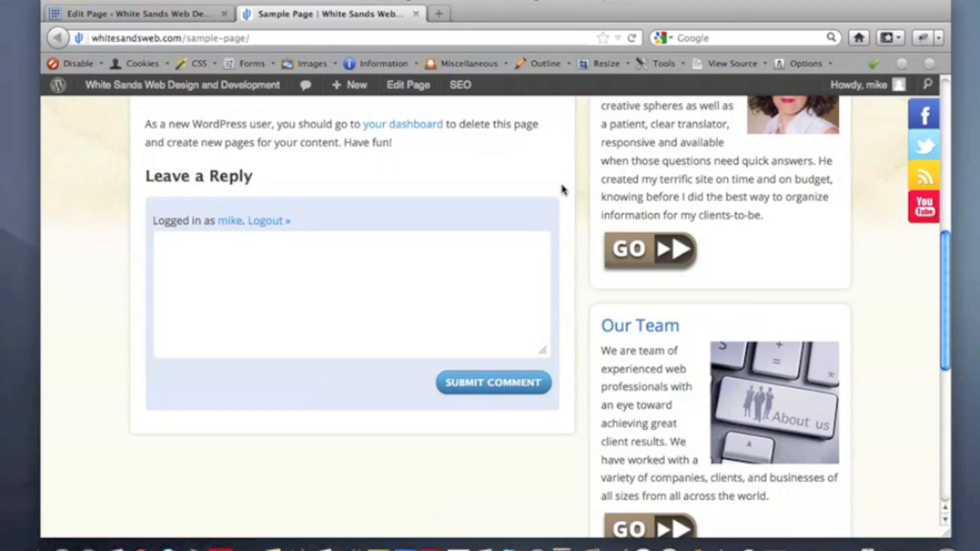
scroll("up", 3)
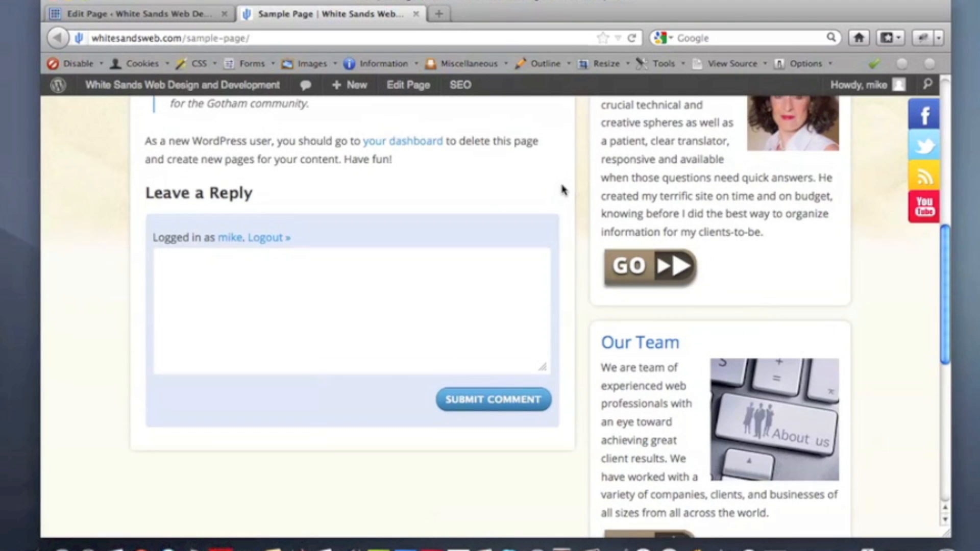
scroll("up", 3)
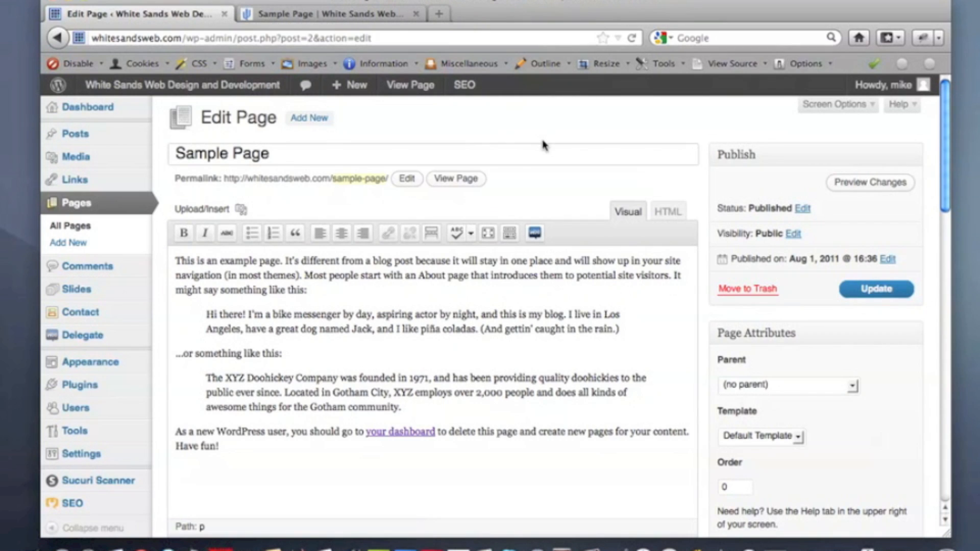
mouse_move(533, 133)
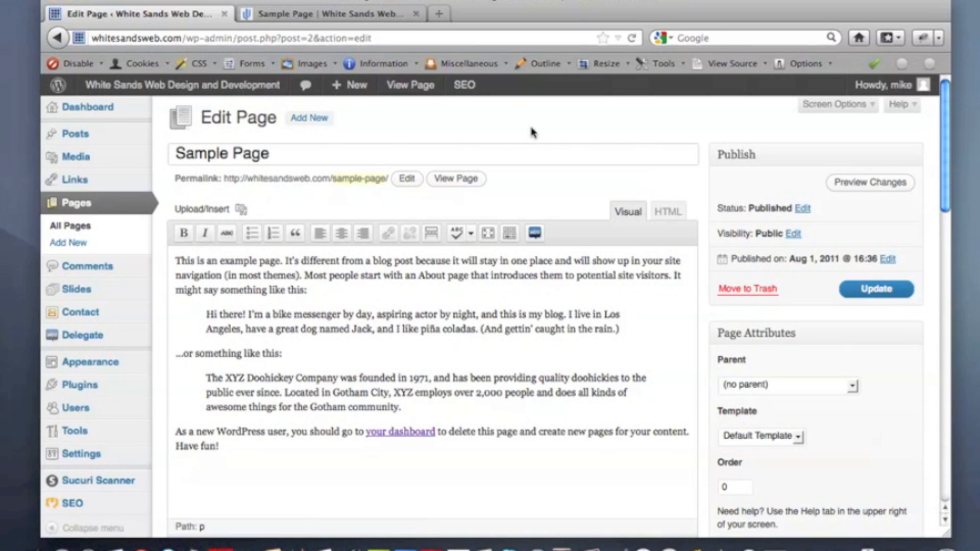
mouse_move(696, 488)
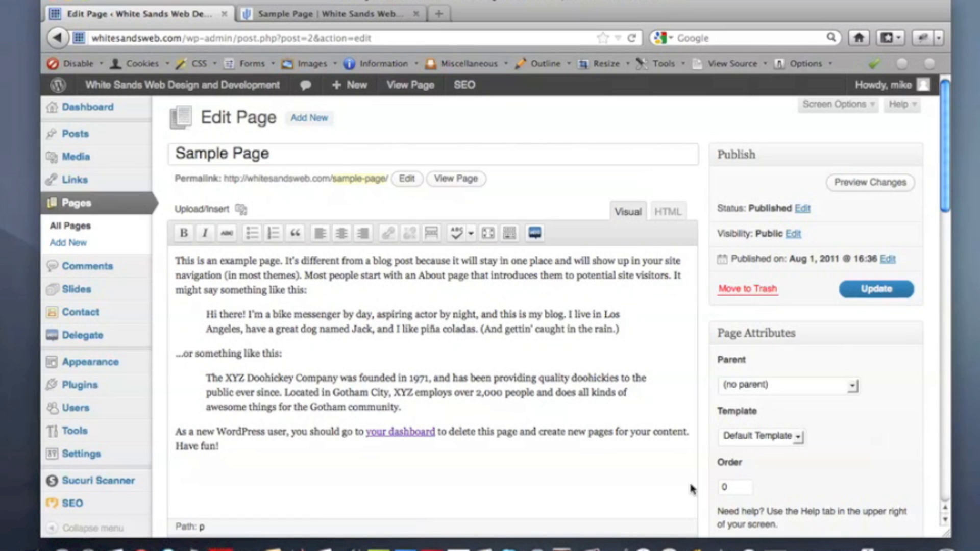
scroll("down", 3)
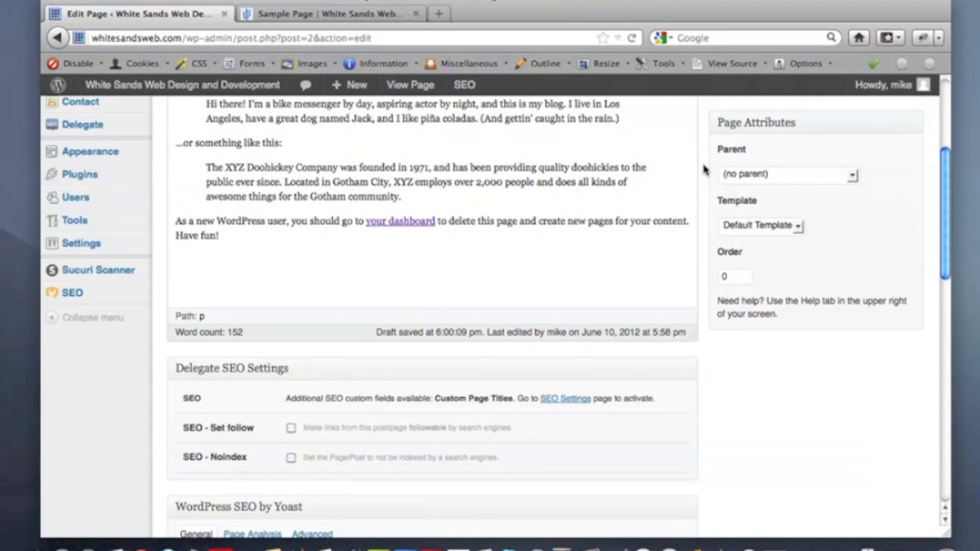
scroll("down", 3)
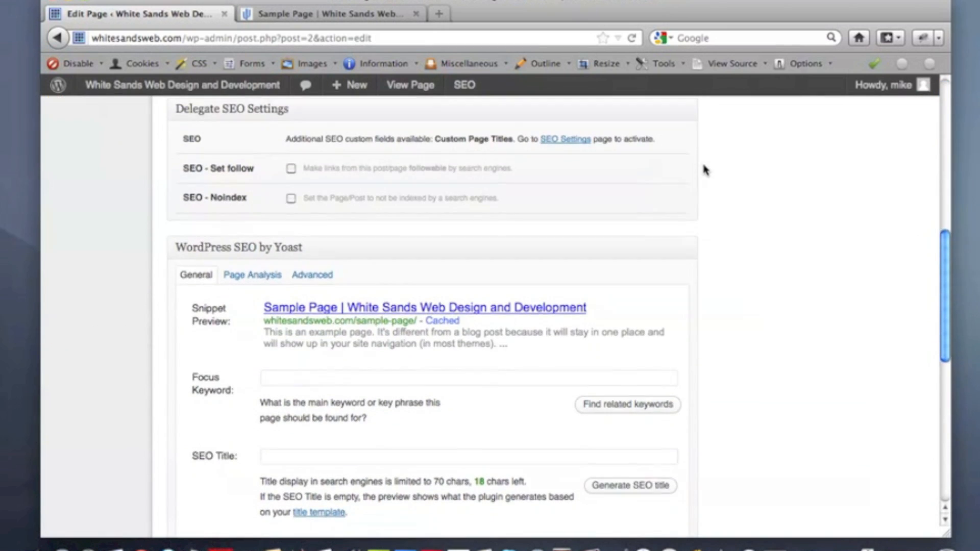
scroll("down", 3)
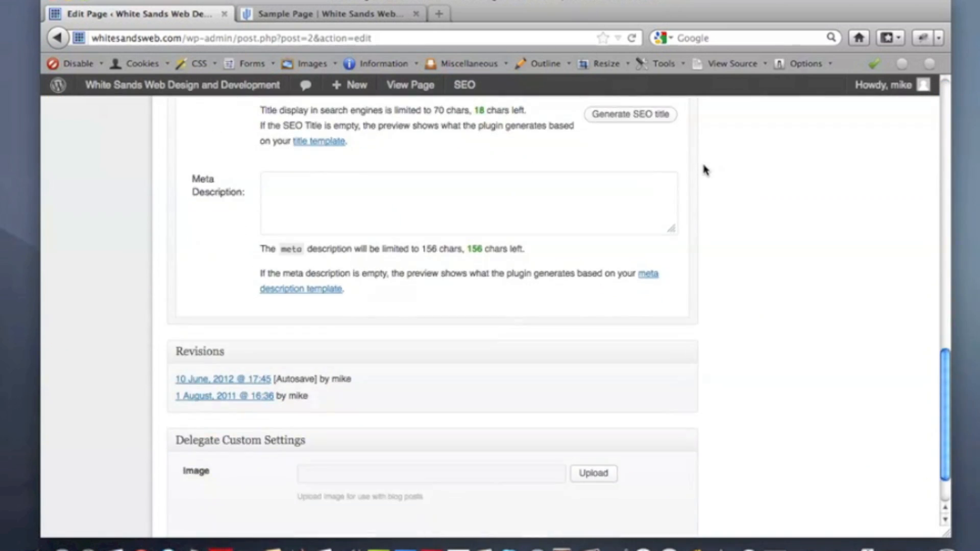
scroll("down", 3)
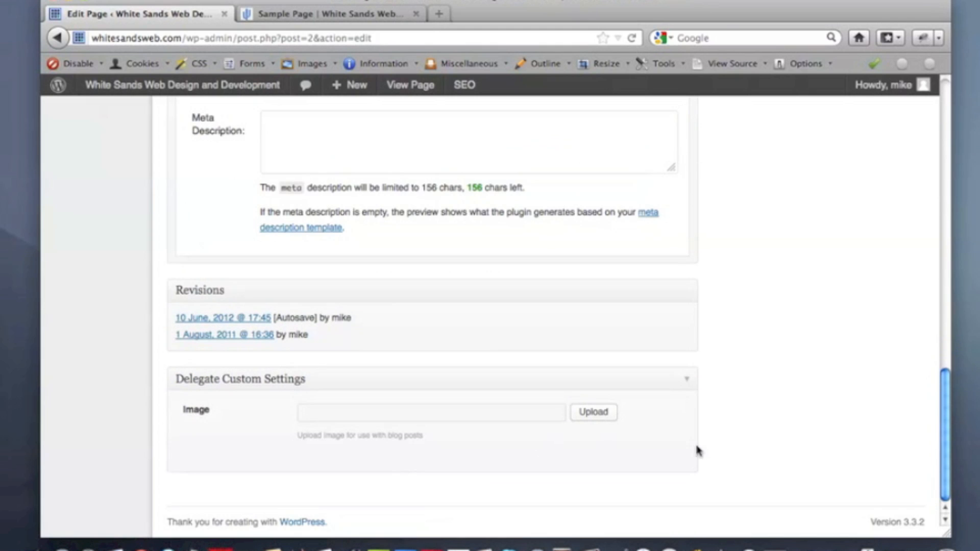
scroll("up", 3)
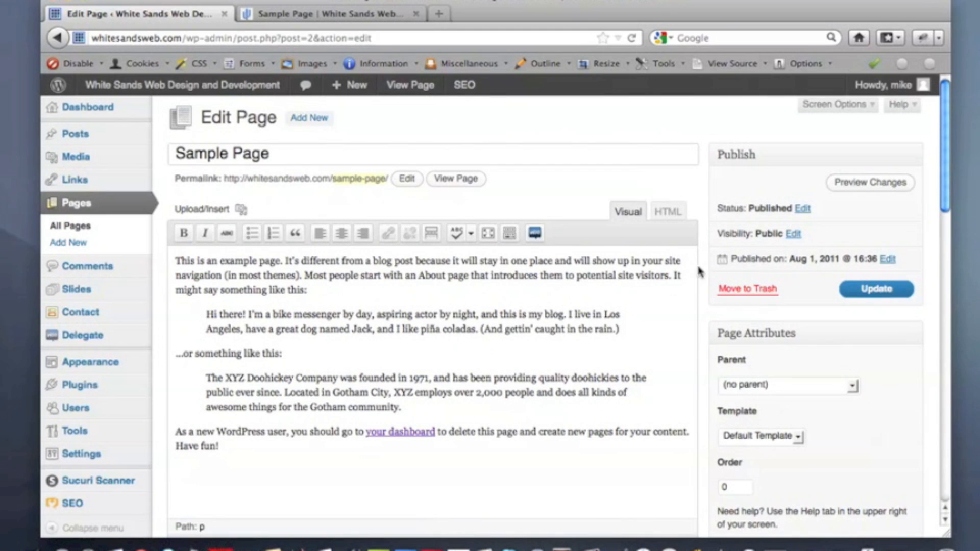
mouse_move(700, 159)
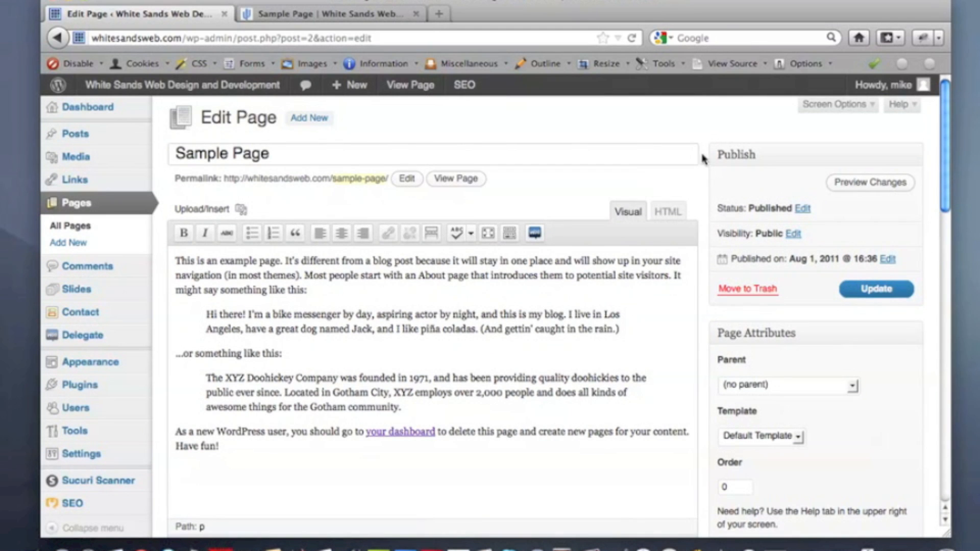
mouse_move(873, 114)
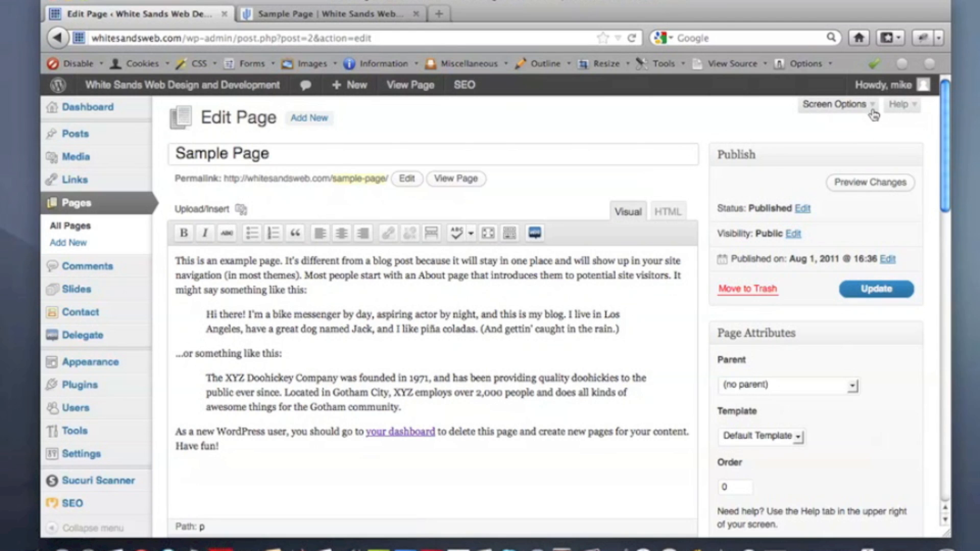
mouse_move(873, 104)
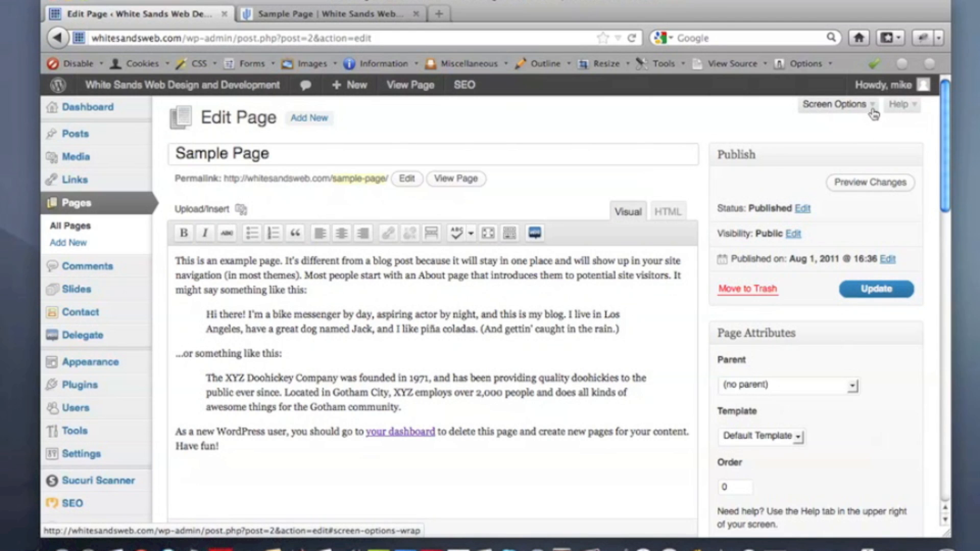
Step: Enable the Discussion box under Screen Options so it appears on the Sample Page editor
left_click(834, 104)
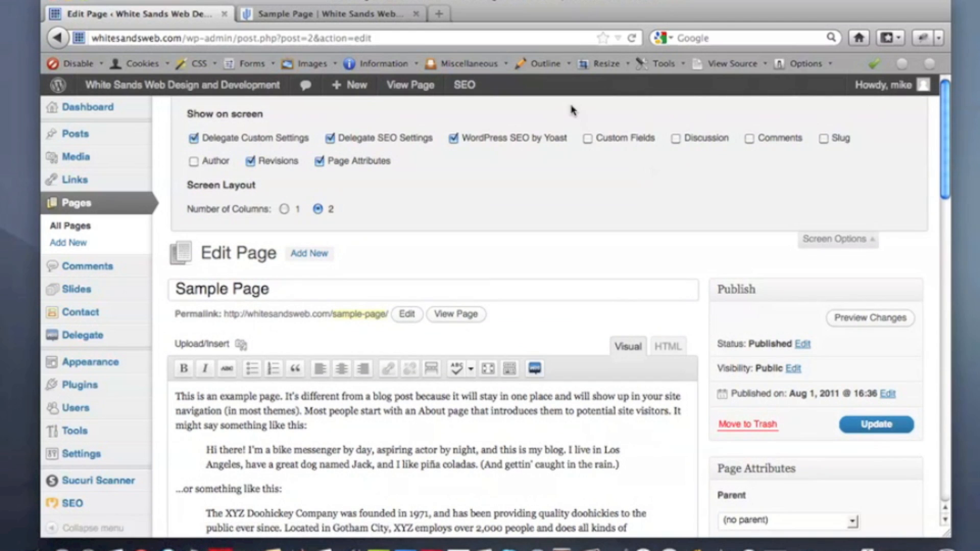
mouse_move(836, 154)
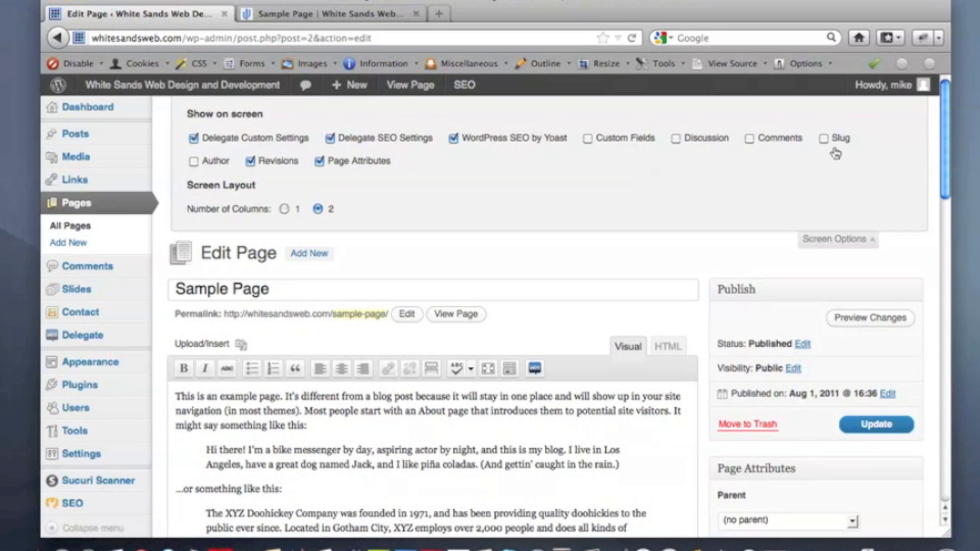
mouse_move(347, 119)
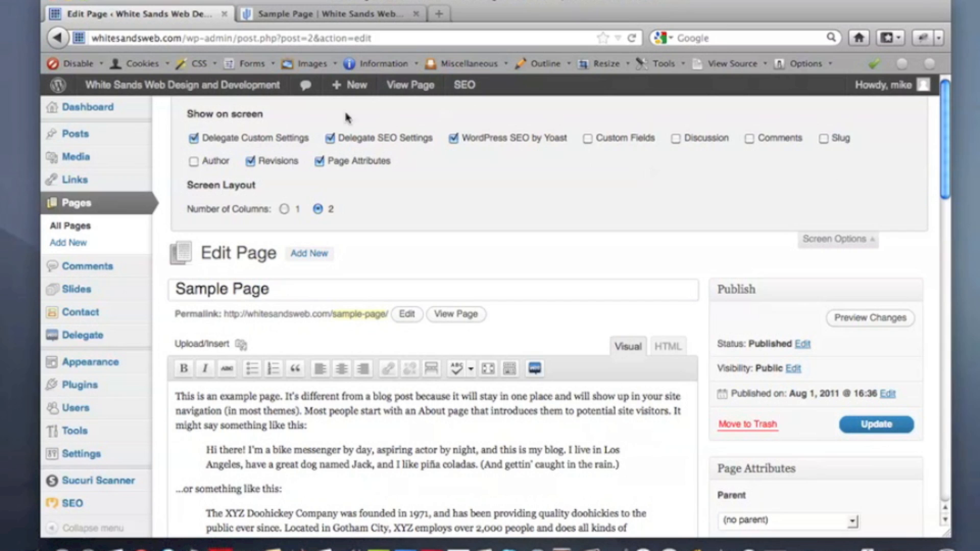
mouse_move(230, 122)
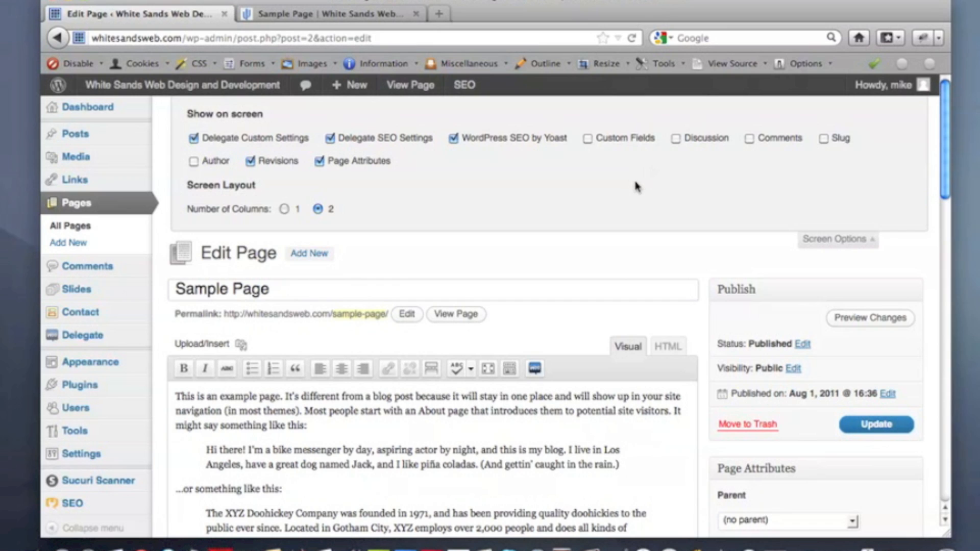
mouse_move(199, 235)
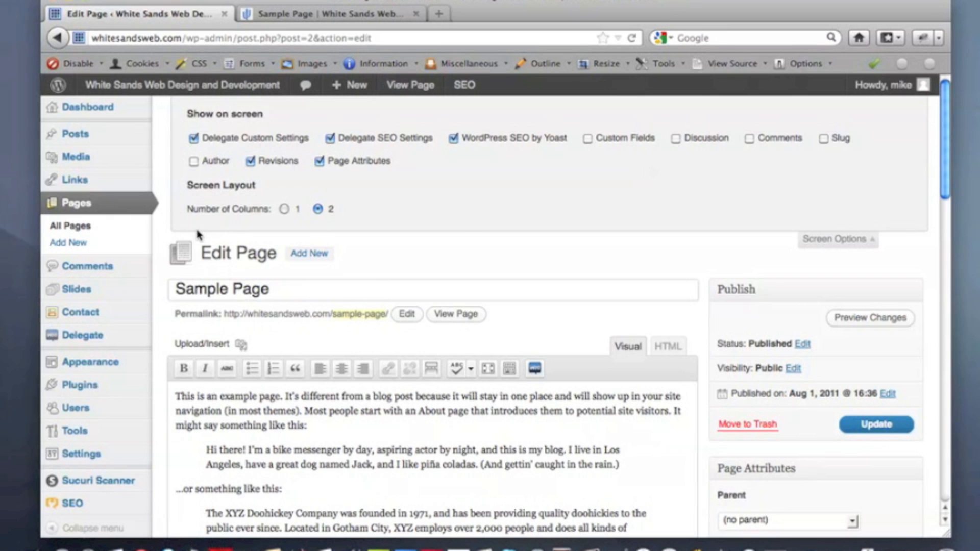
mouse_move(709, 242)
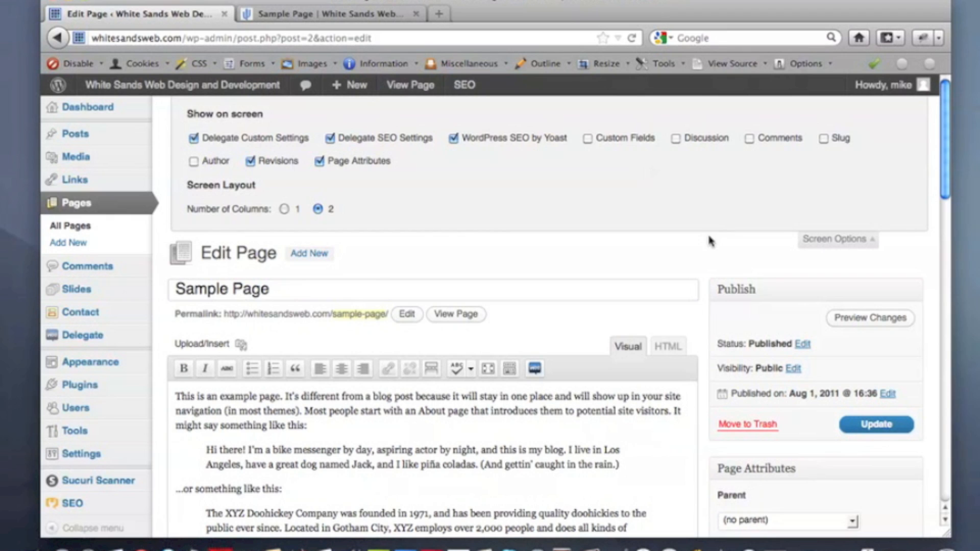
mouse_move(653, 149)
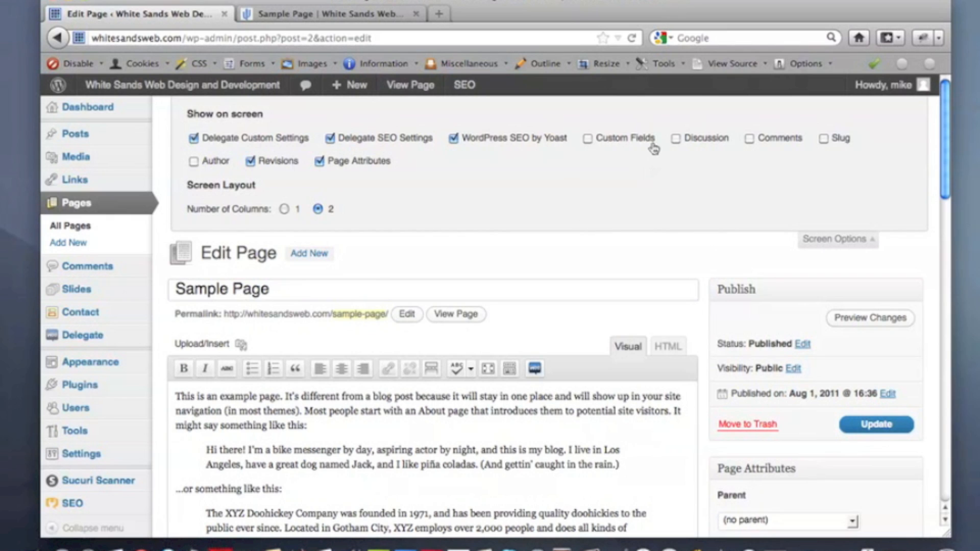
mouse_move(675, 145)
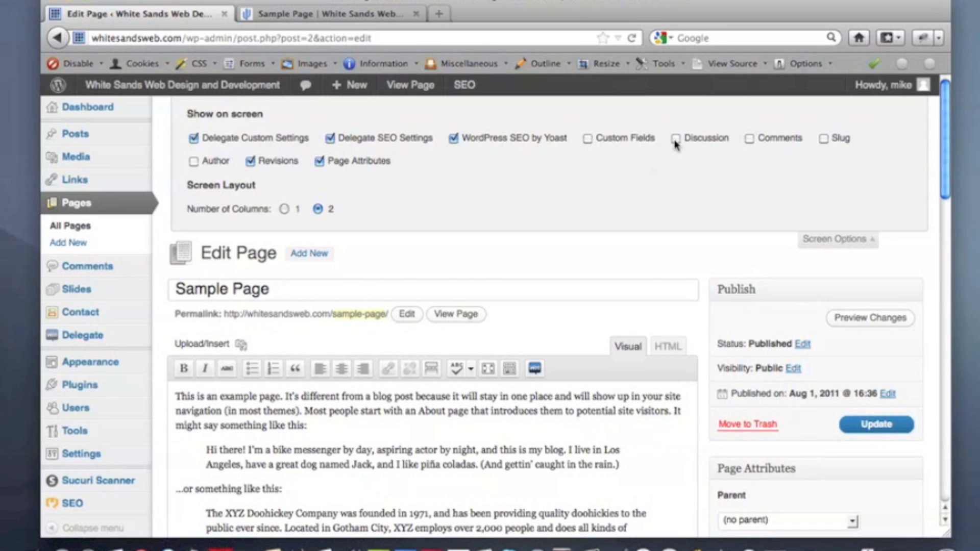
left_click(676, 138)
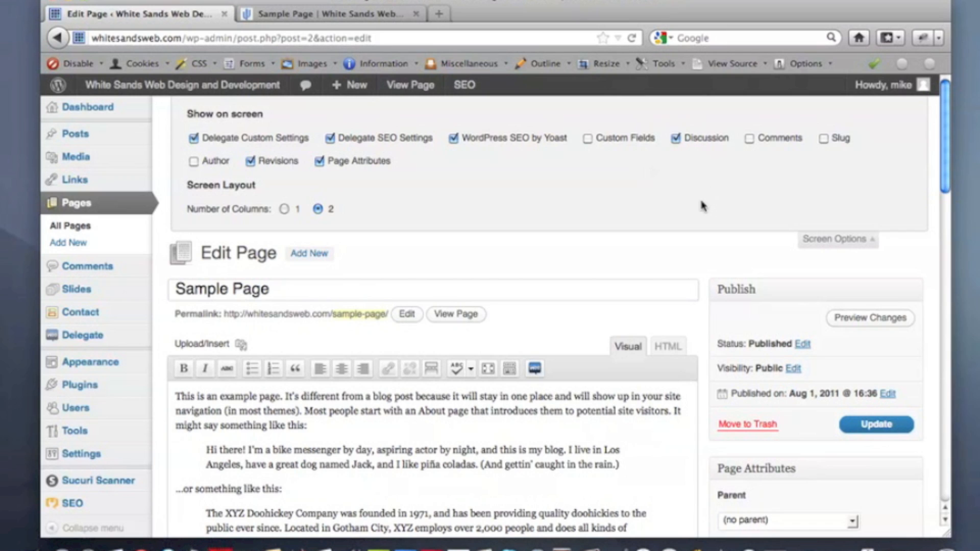
scroll("down", 3)
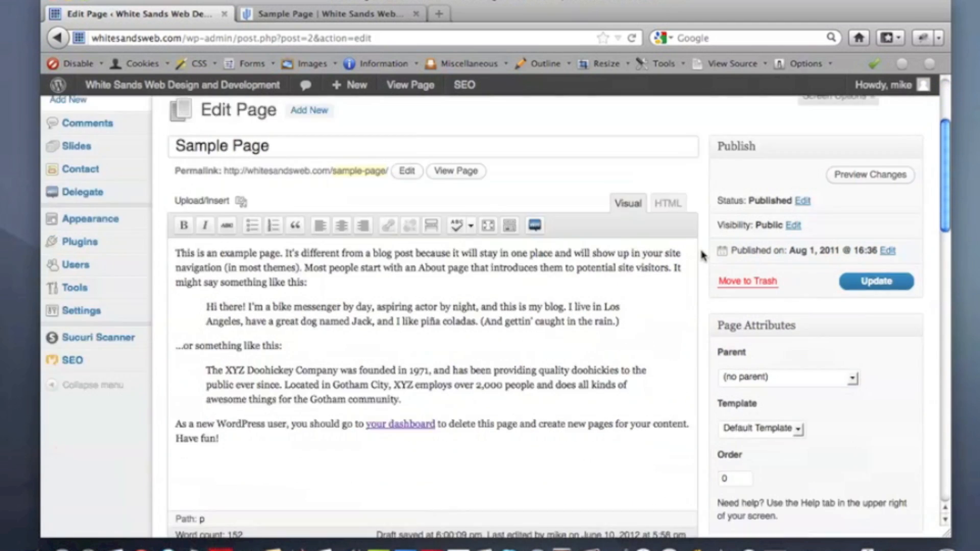
scroll("down", 3)
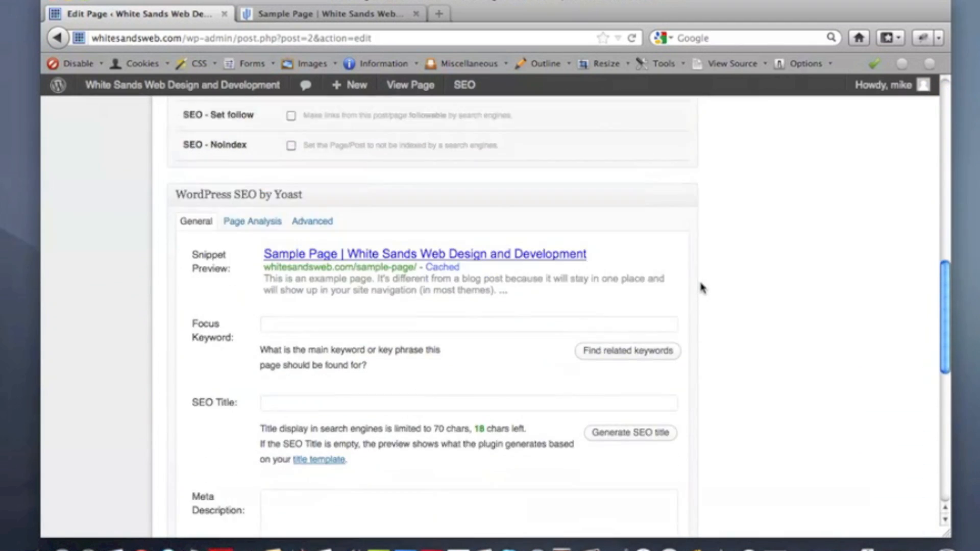
scroll("down", 3)
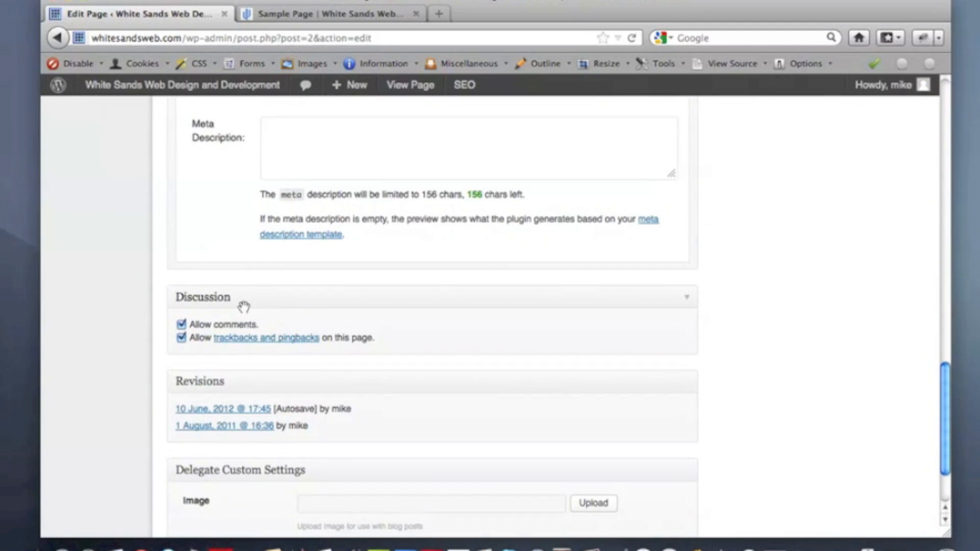
mouse_move(241, 280)
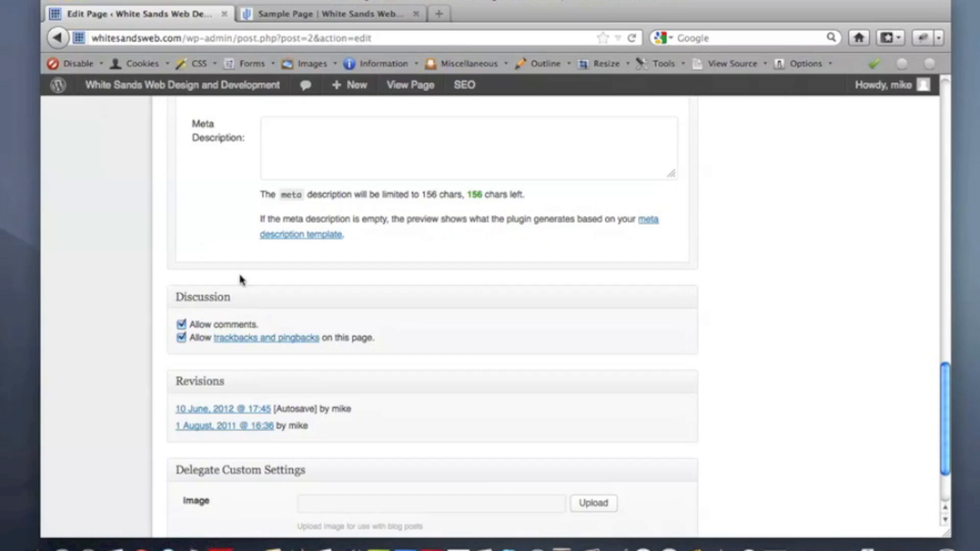
mouse_move(145, 398)
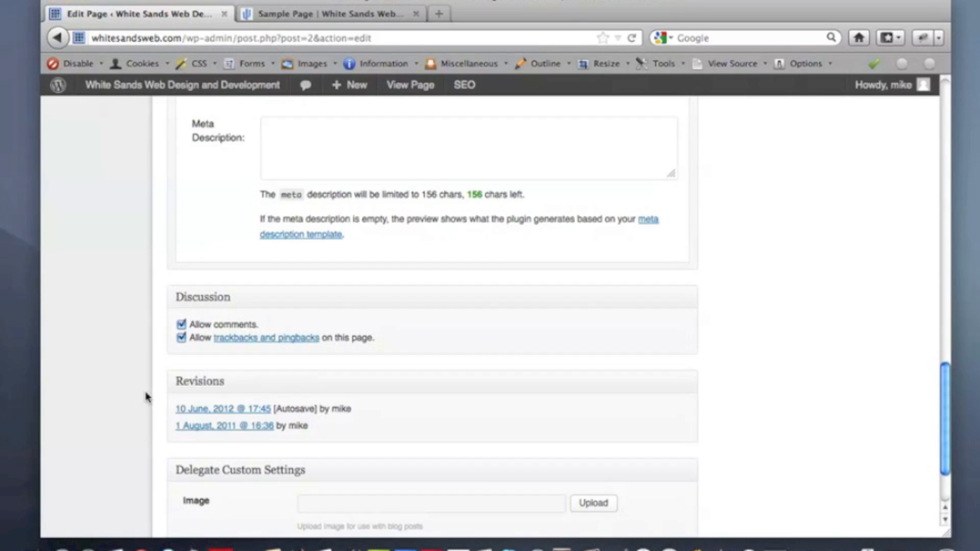
scroll("down", 3)
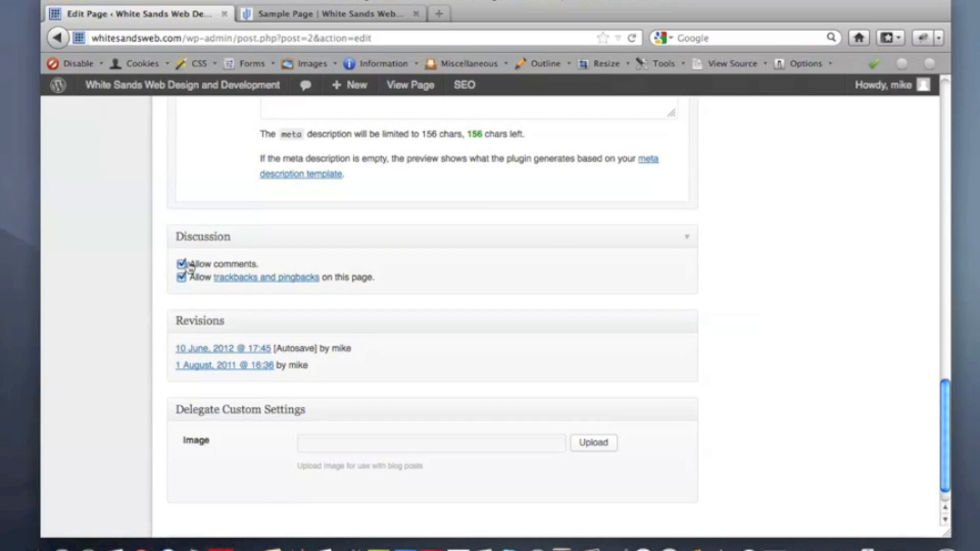
mouse_move(200, 283)
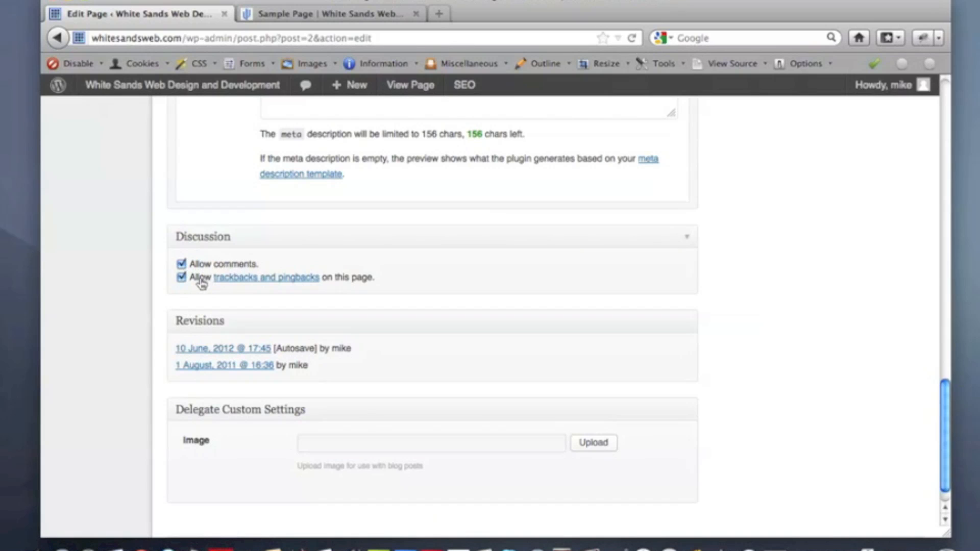
mouse_move(267, 241)
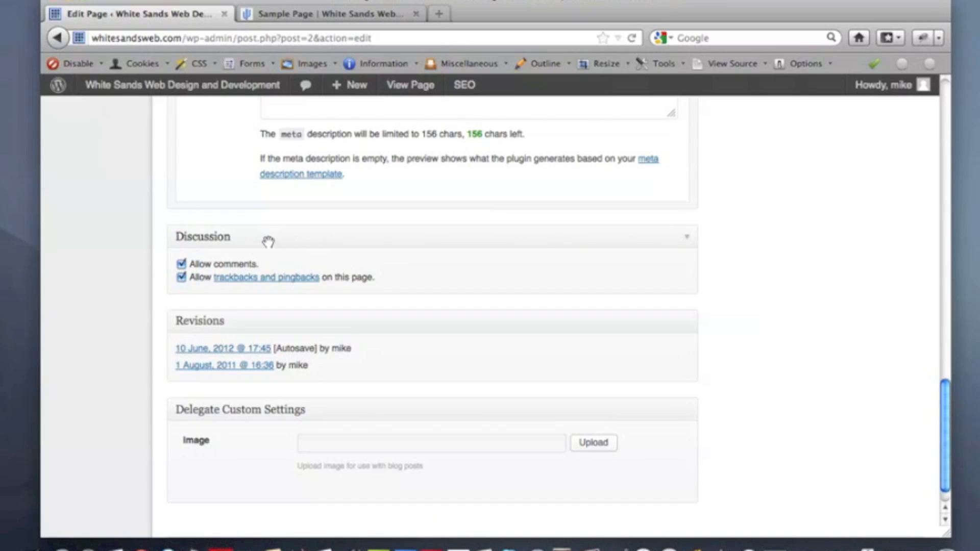
mouse_move(208, 258)
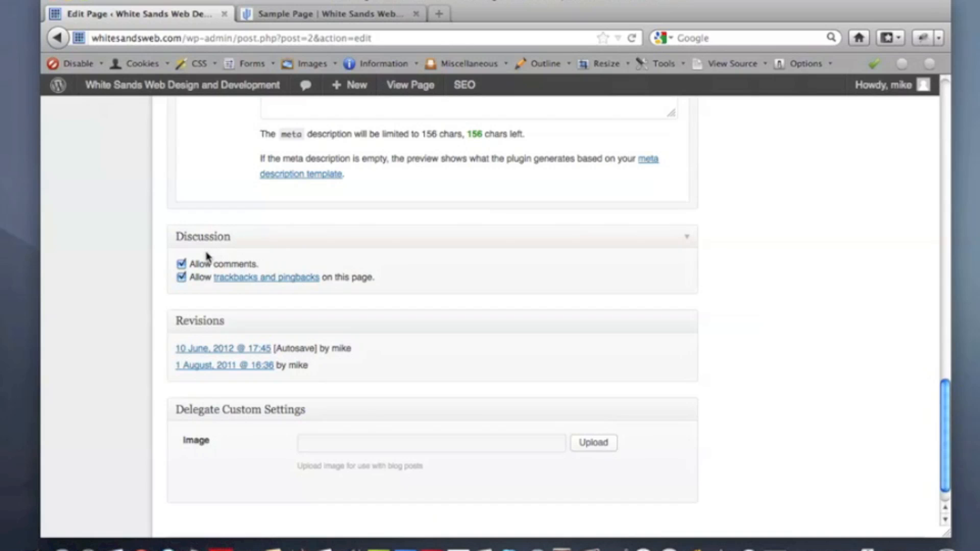
Step: Turn off Allow comments for the Sample Page, keeping trackbacks, and update the page
left_click(181, 264)
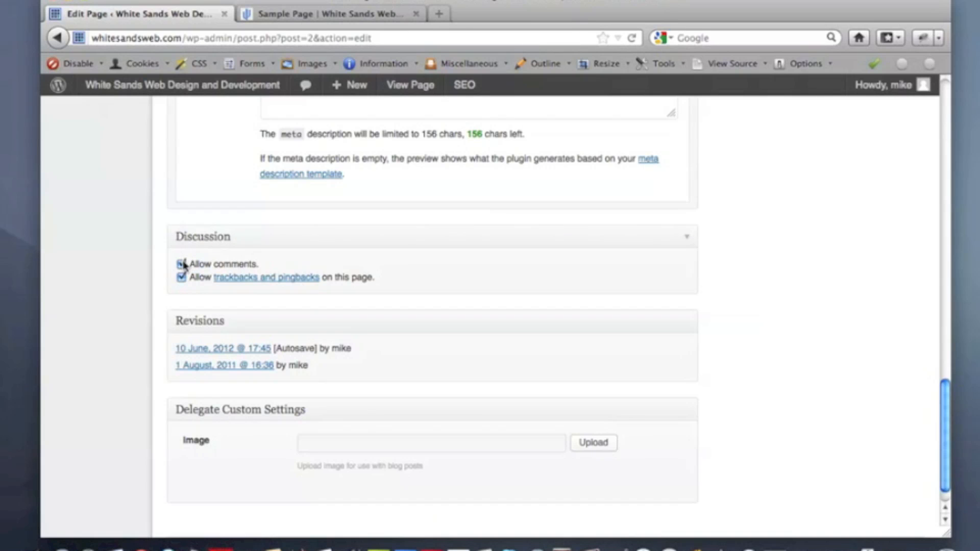
left_click(182, 264)
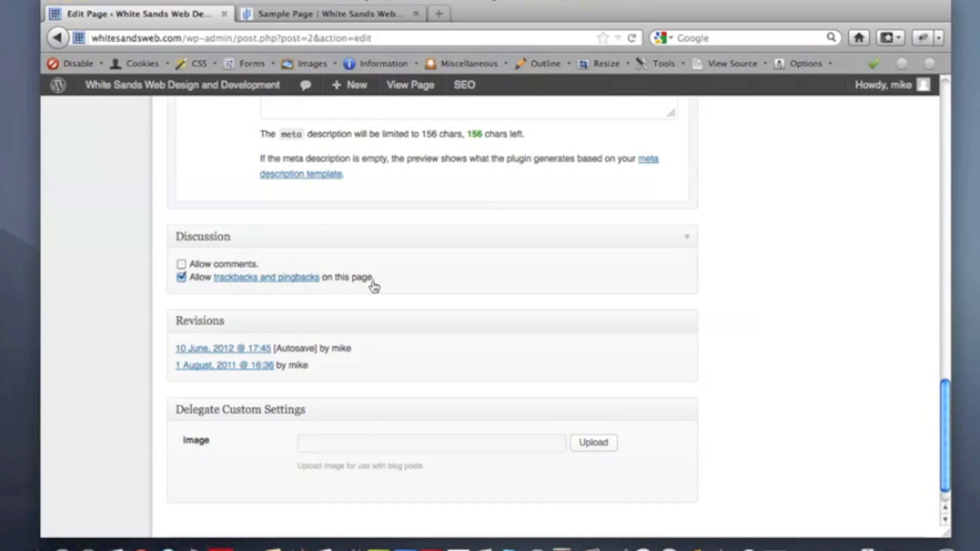
mouse_move(149, 260)
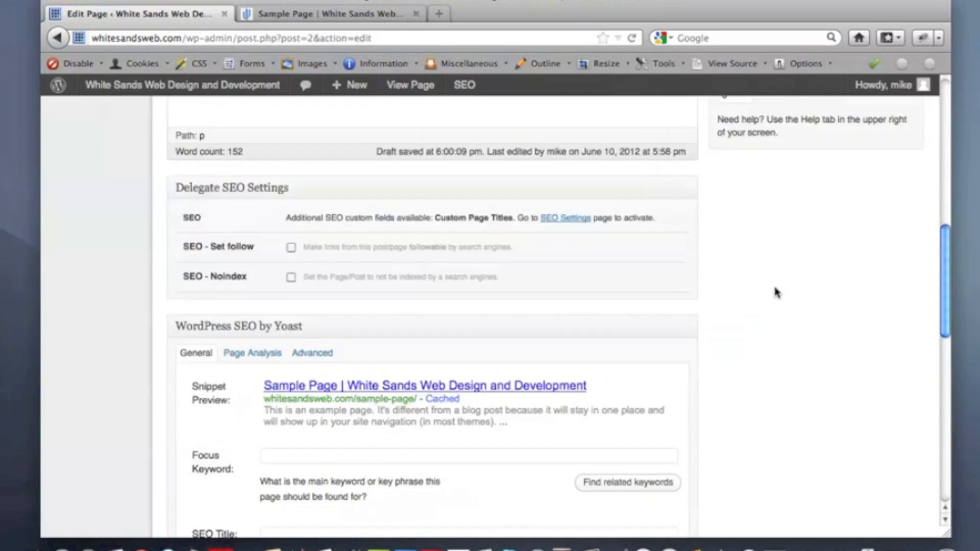
left_click(875, 425)
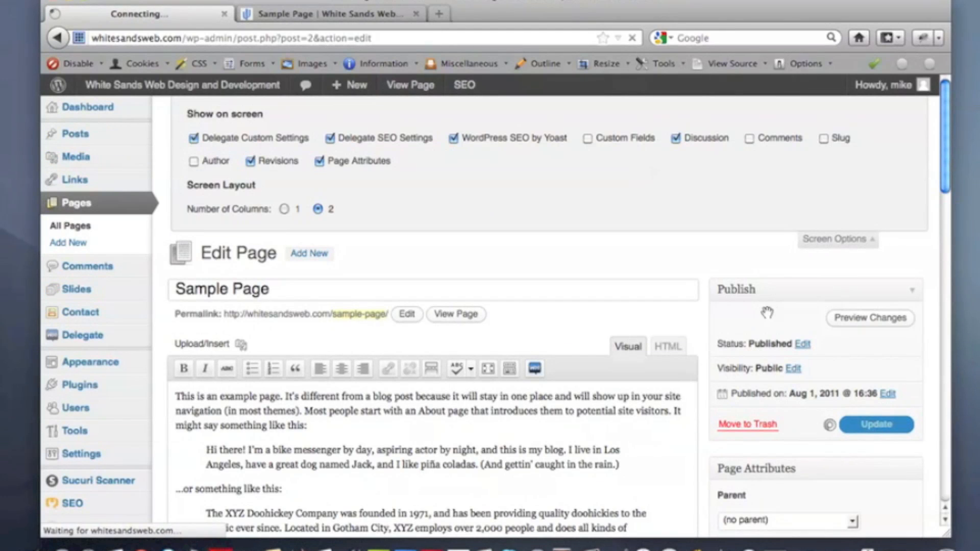
left_click(876, 425)
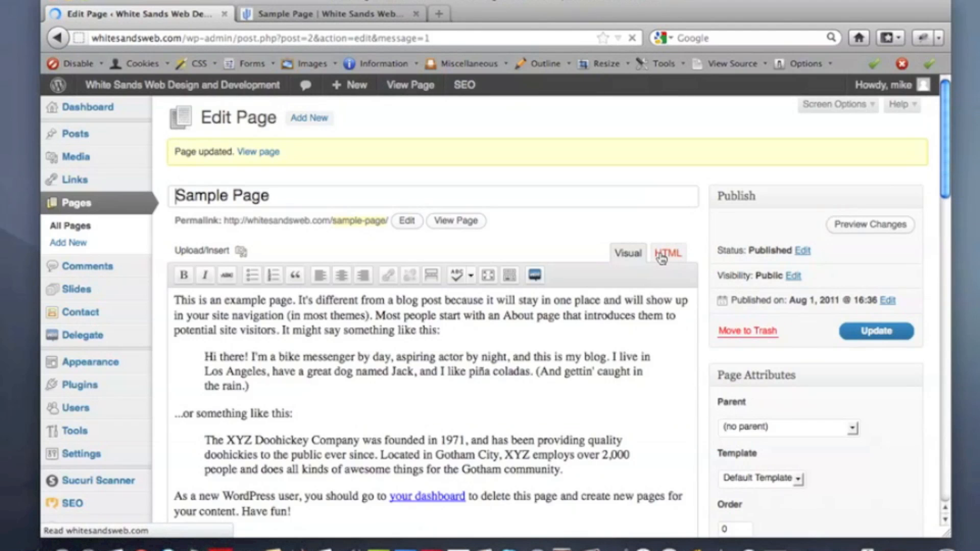
Step: Reload the live Sample Page and confirm no Leave a Reply form appears below the content
left_click(324, 14)
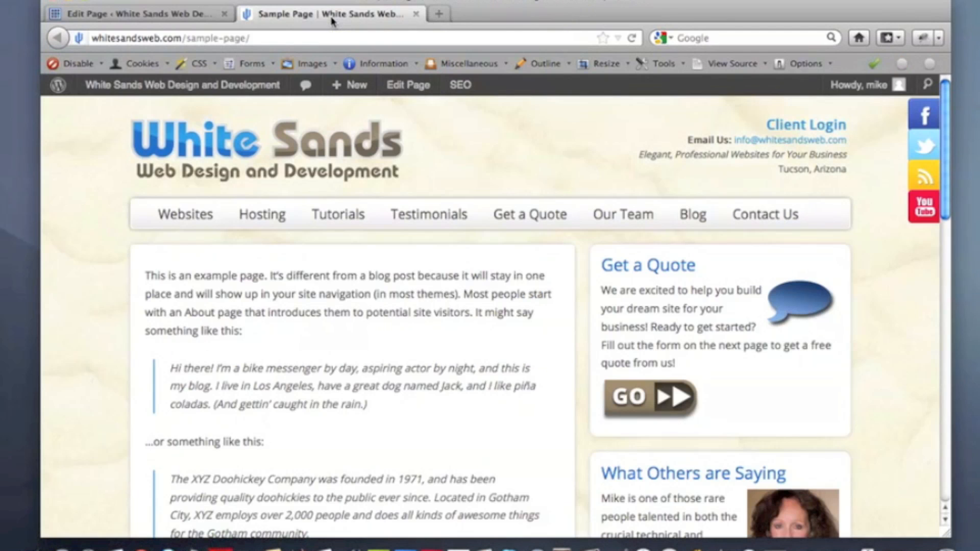
left_click(632, 37)
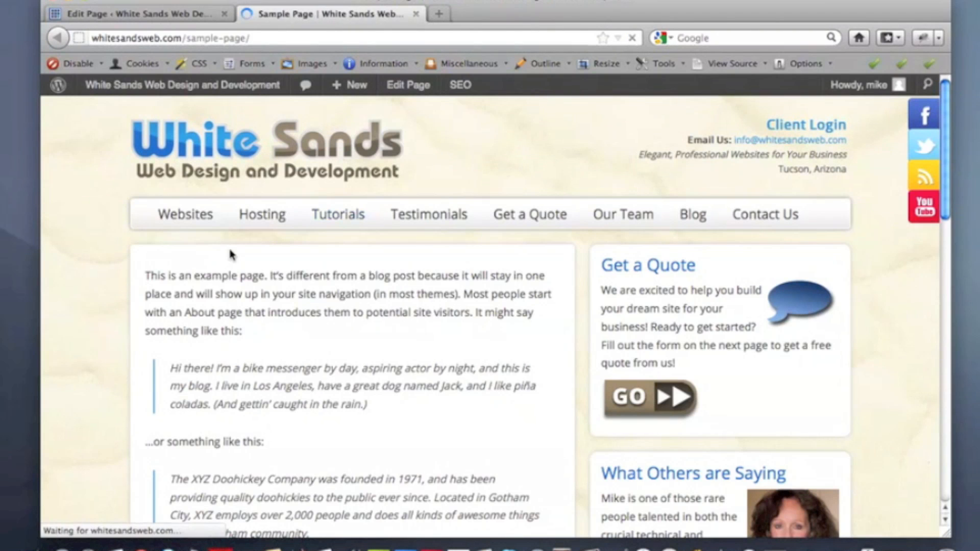
scroll("down", 3)
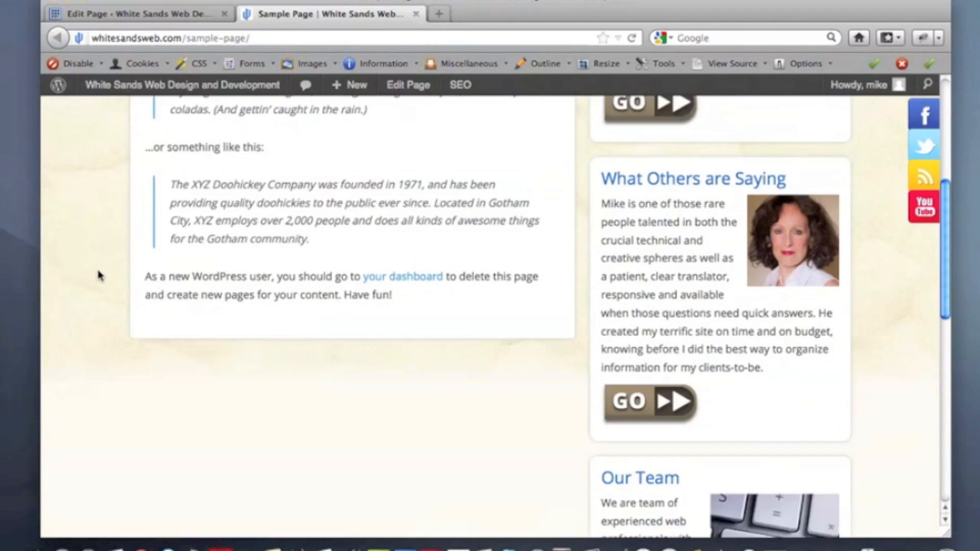
scroll("down", 3)
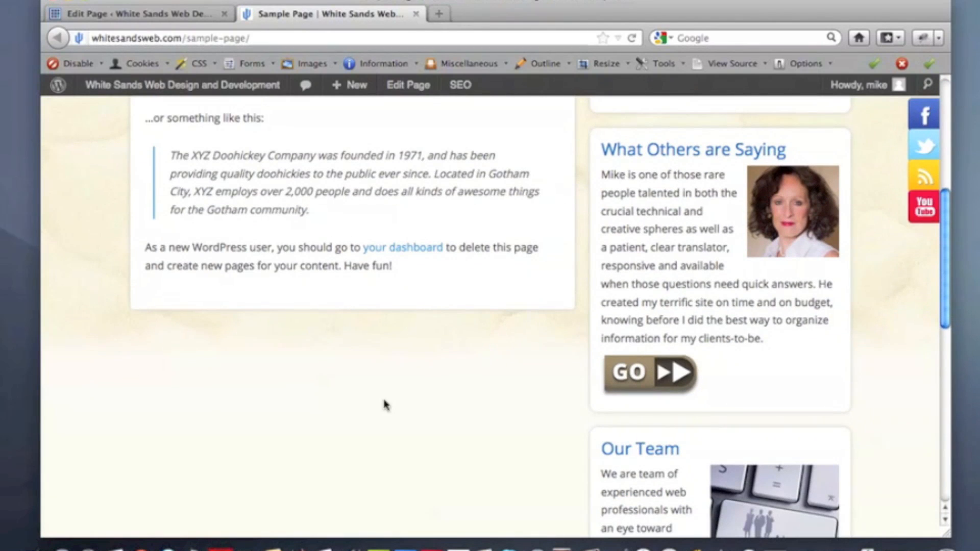
scroll("up", 3)
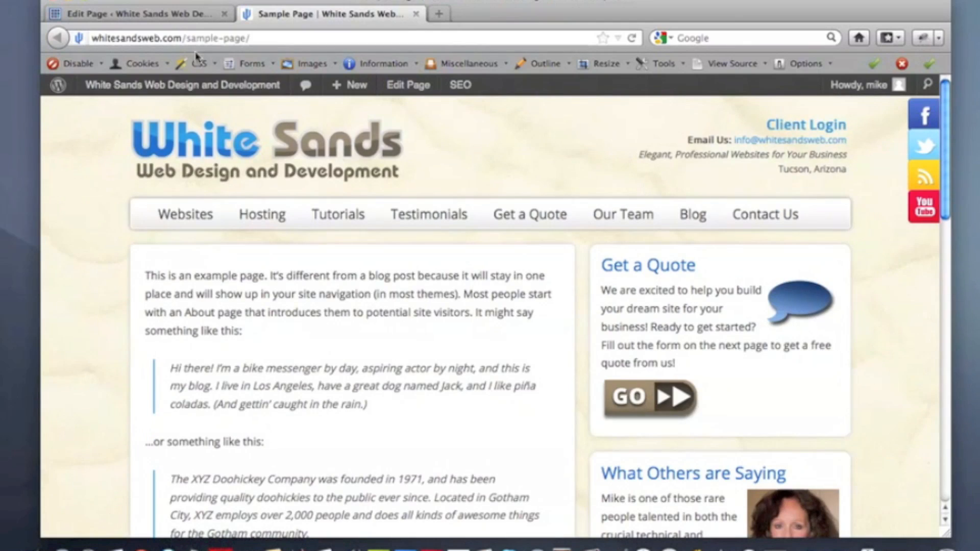
Step: Return to the Sample Page editor and bring the Discussion box with both permissions unchecked into view
left_click(408, 85)
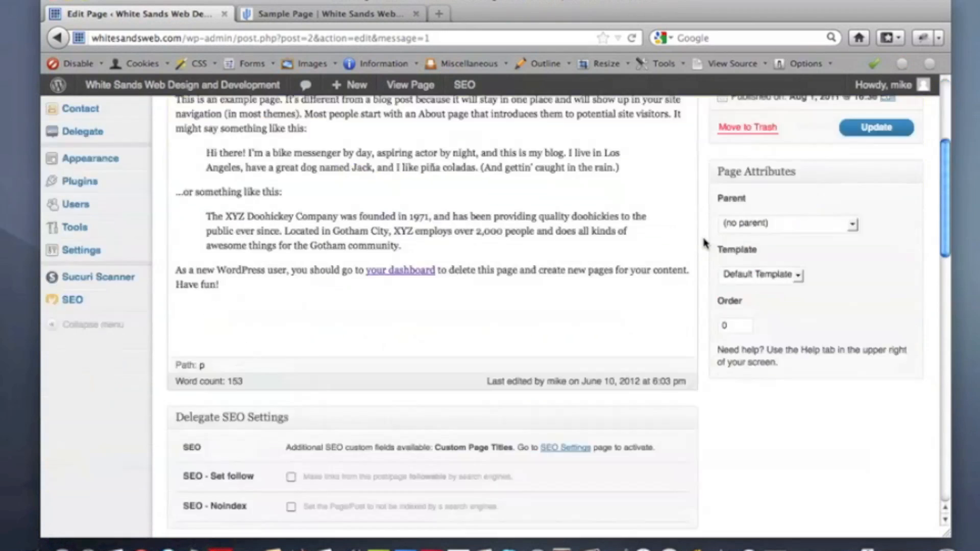
scroll("down", 3)
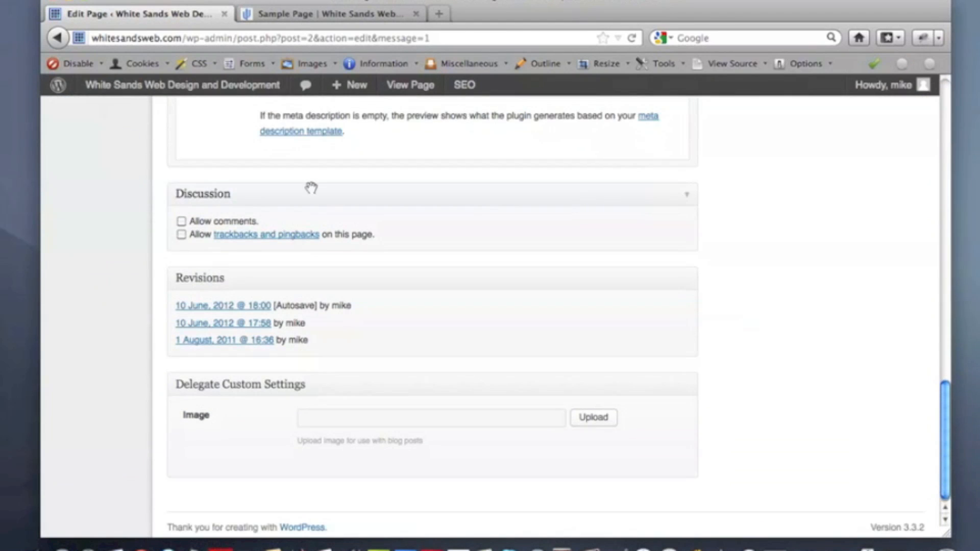
mouse_move(750, 184)
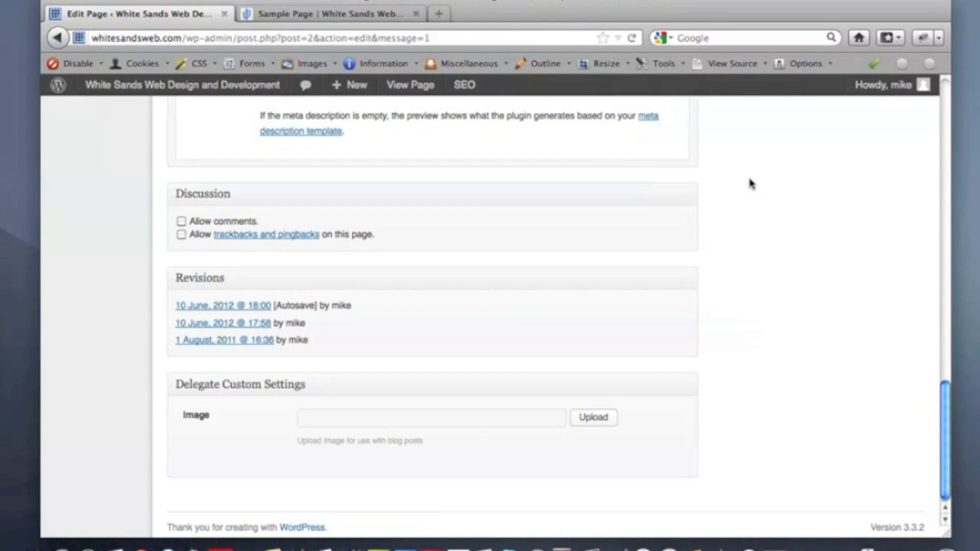
scroll("up", 3)
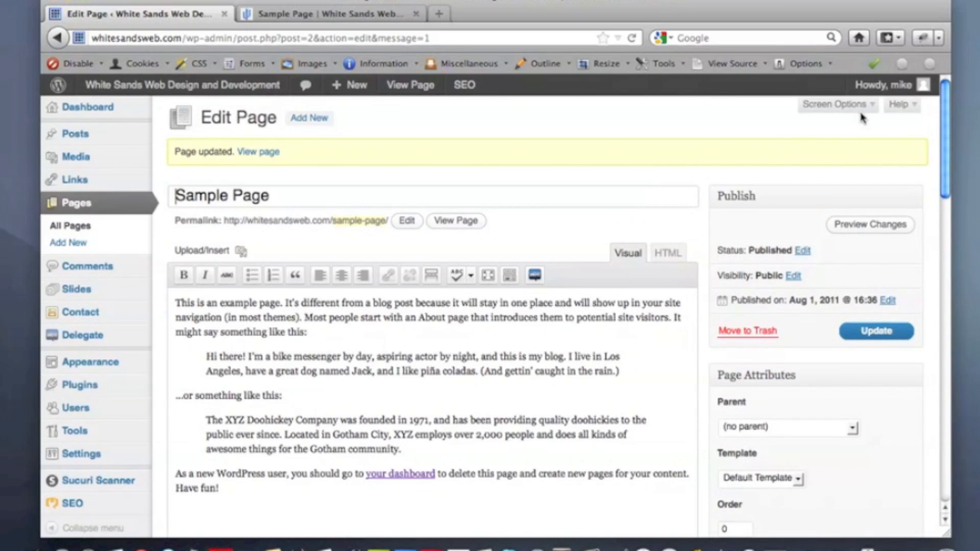
left_click(834, 104)
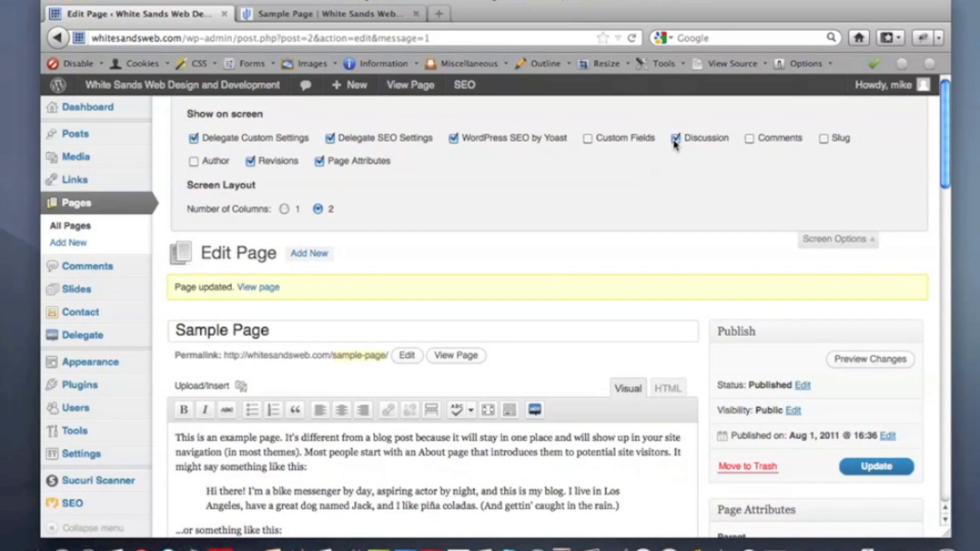
mouse_move(709, 153)
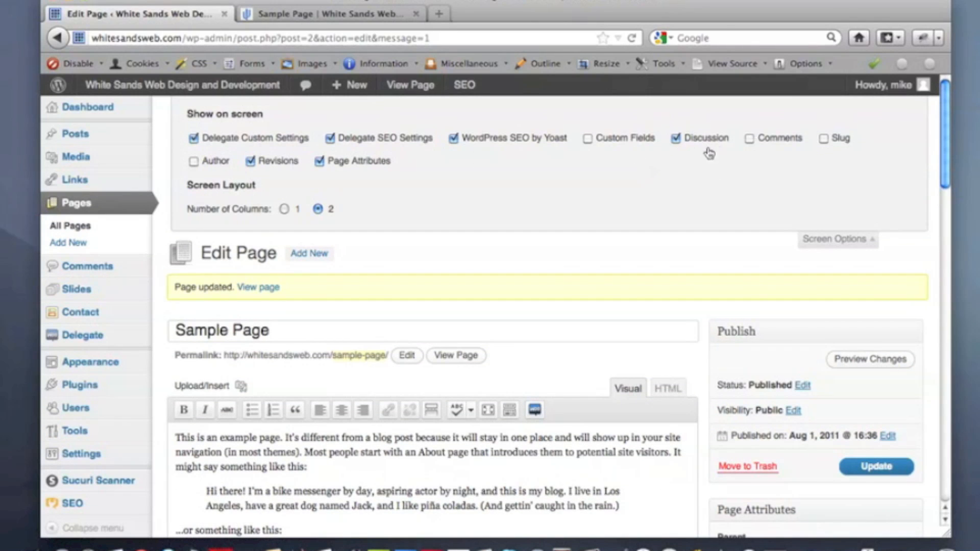
mouse_move(811, 237)
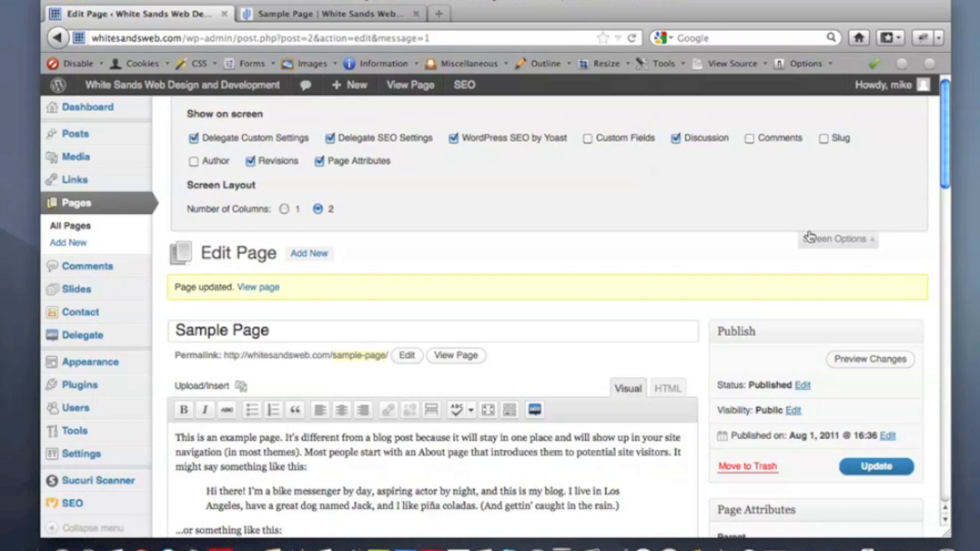
scroll("down", 3)
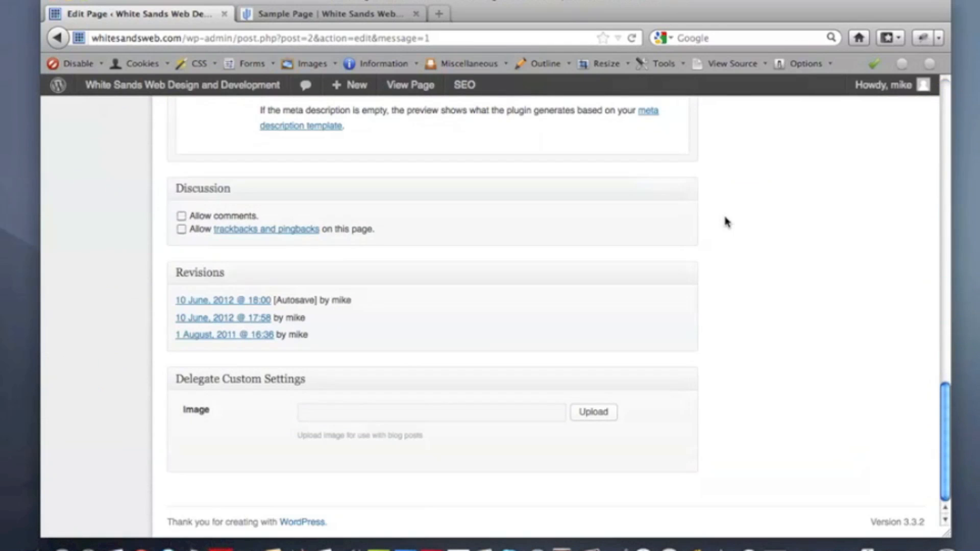
Step: Re-enable Allow comments, update the page, and confirm the Leave a Reply form on the live Sample Page
left_click(182, 215)
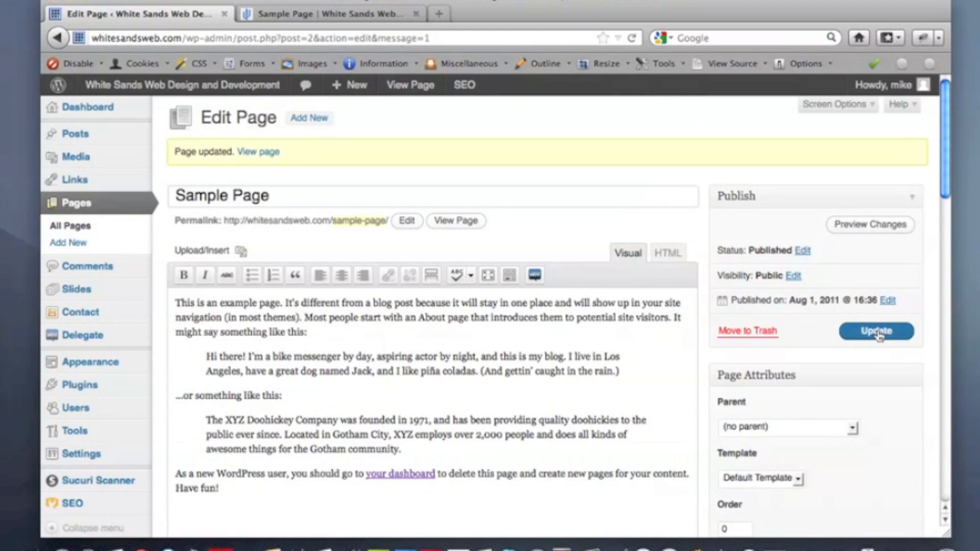
left_click(876, 331)
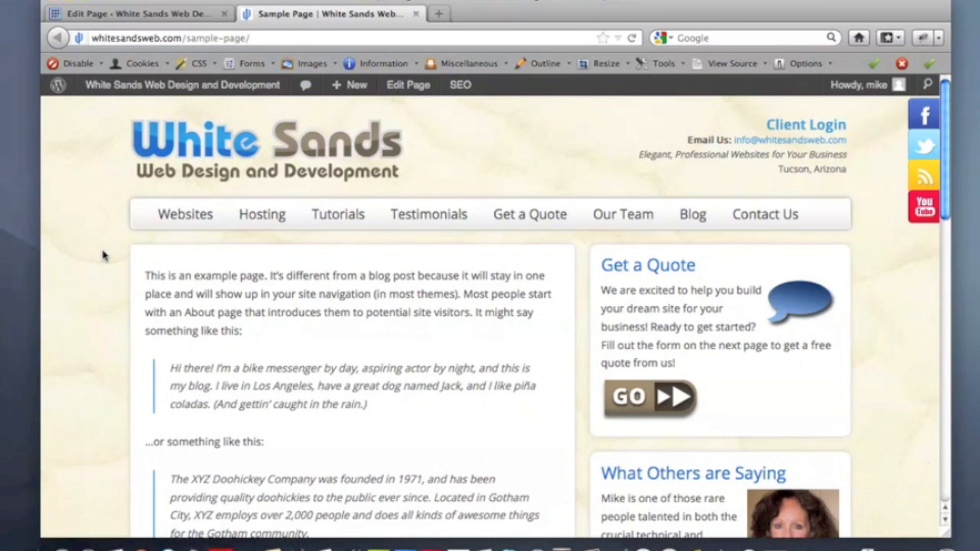
scroll("down", 3)
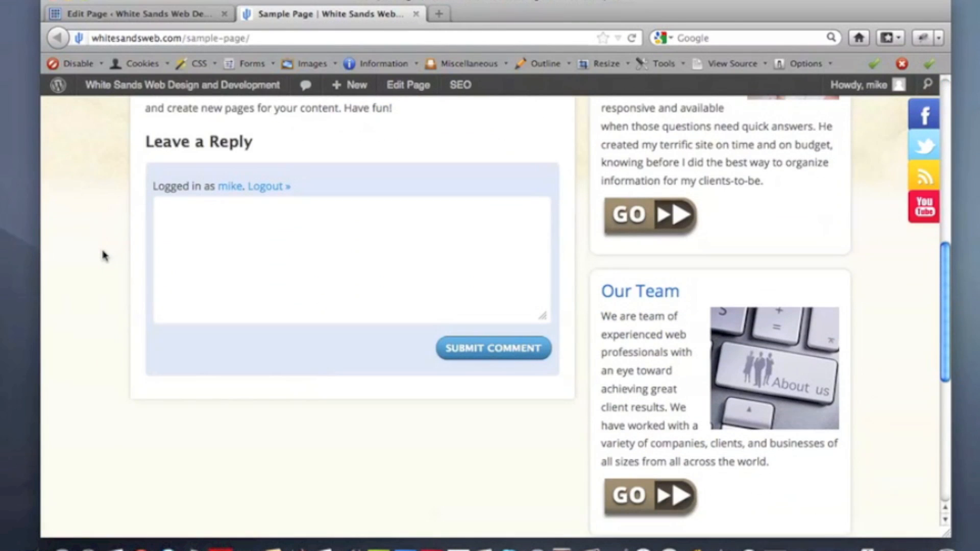
mouse_move(215, 7)
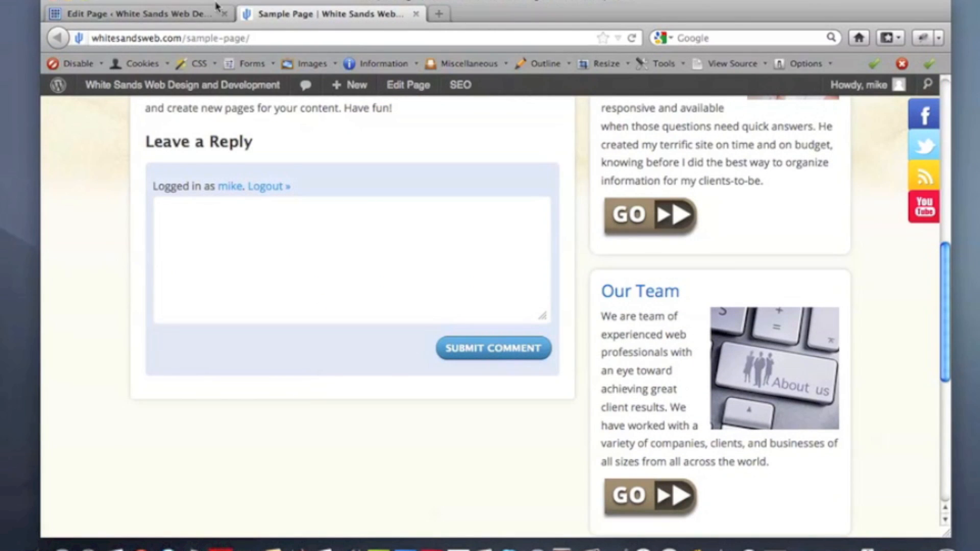